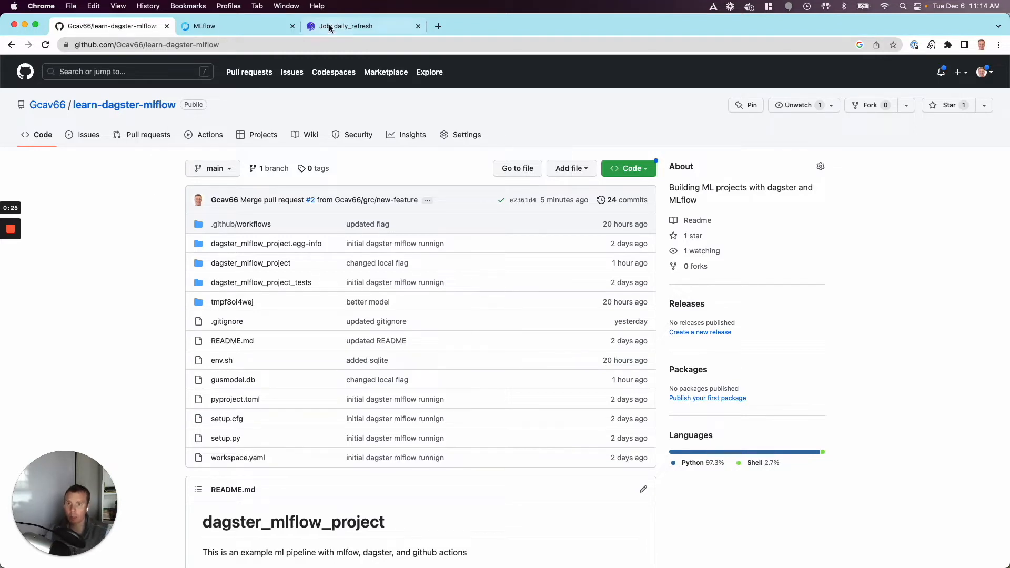
Glance at the Dagster daily_refresh job, then return to the learn-dagster-mlflow GitHub repository.
{"action": "left_click", "coordinate": [345, 25]}
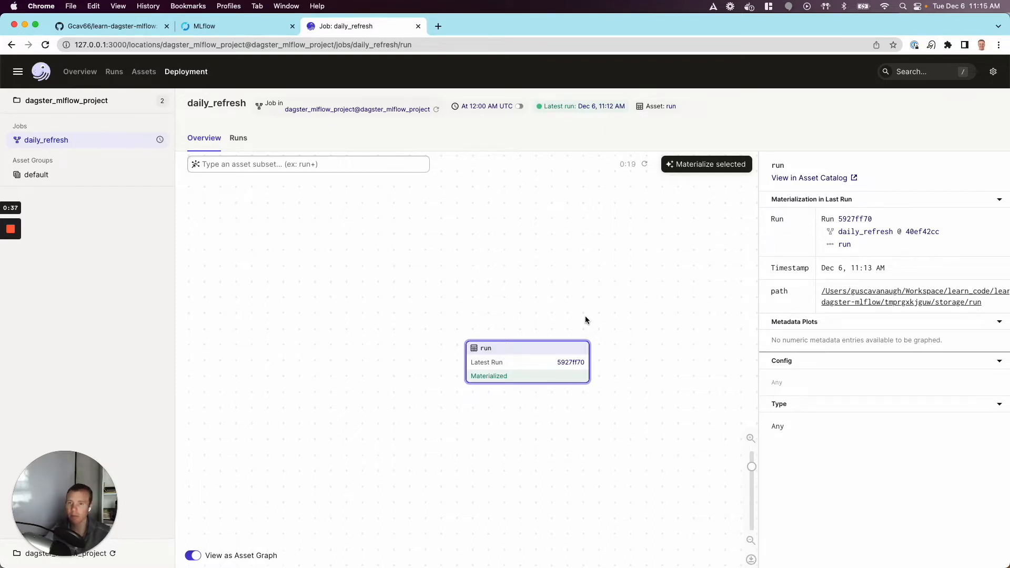
{"action": "left_click", "coordinate": [109, 26]}
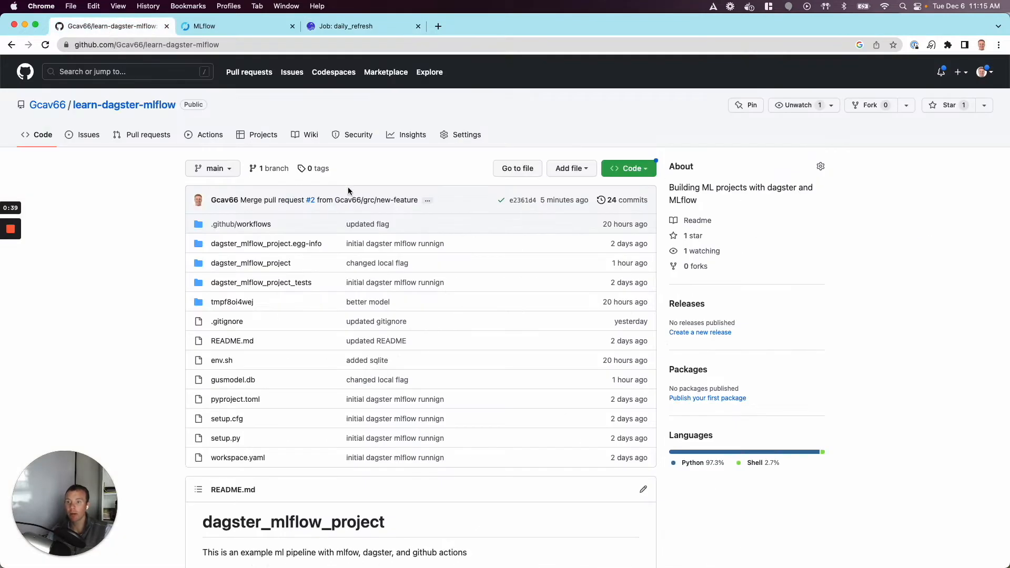
{"action": "mouse_move", "coordinate": [318, 179]}
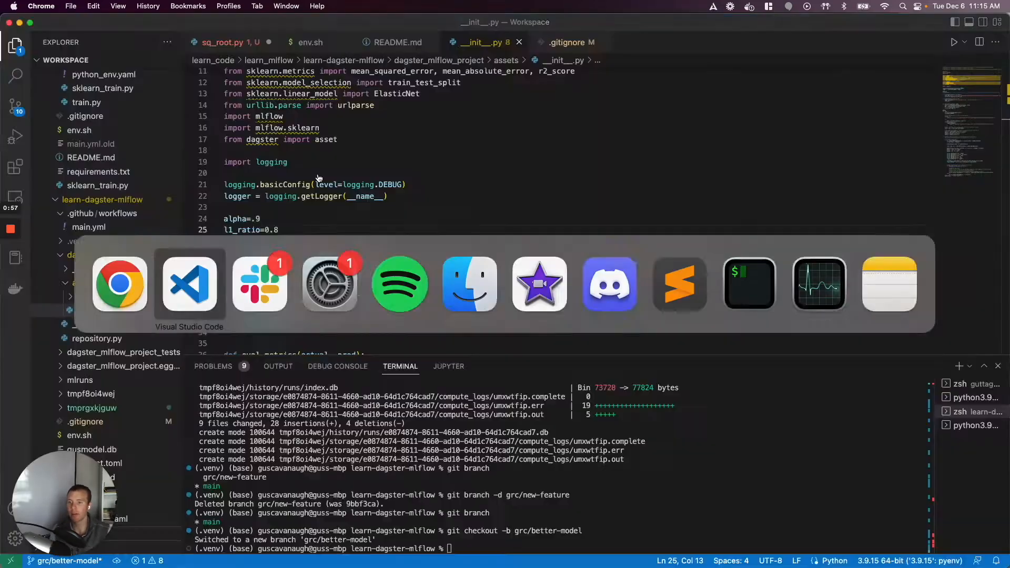
Change l1_ratio from 0.8 to 1.0 in the assets __init__.py and save it.
{"action": "left_click", "coordinate": [188, 283]}
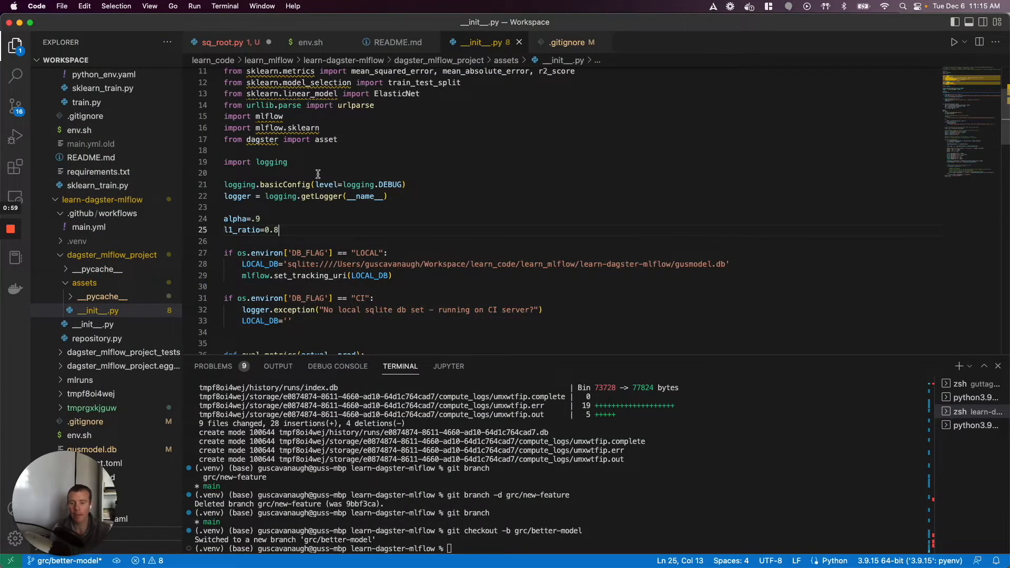
{"action": "mouse_move", "coordinate": [303, 220]}
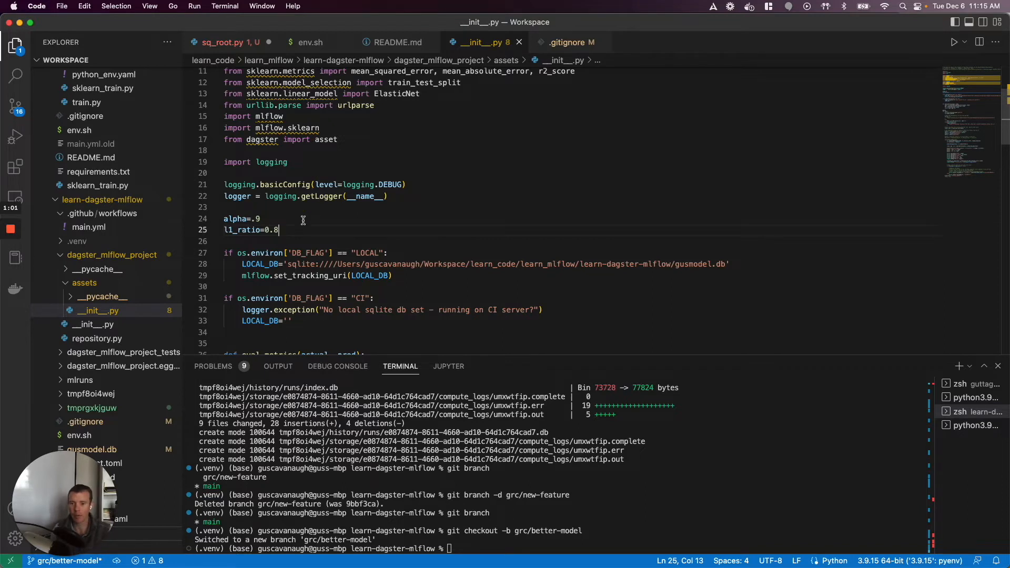
{"action": "key", "text": "Backspace"}
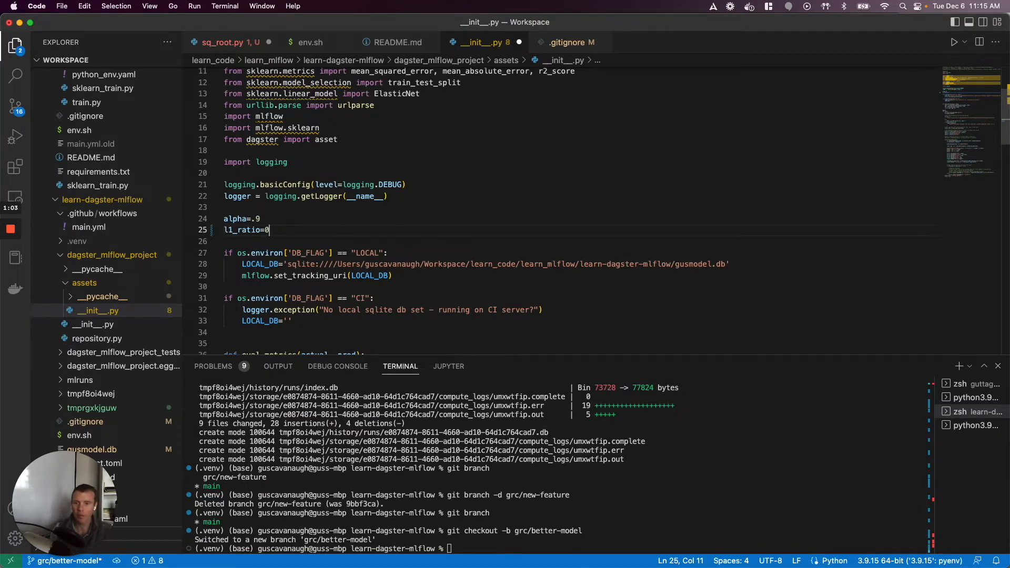
{"action": "type", "text": ".0"}
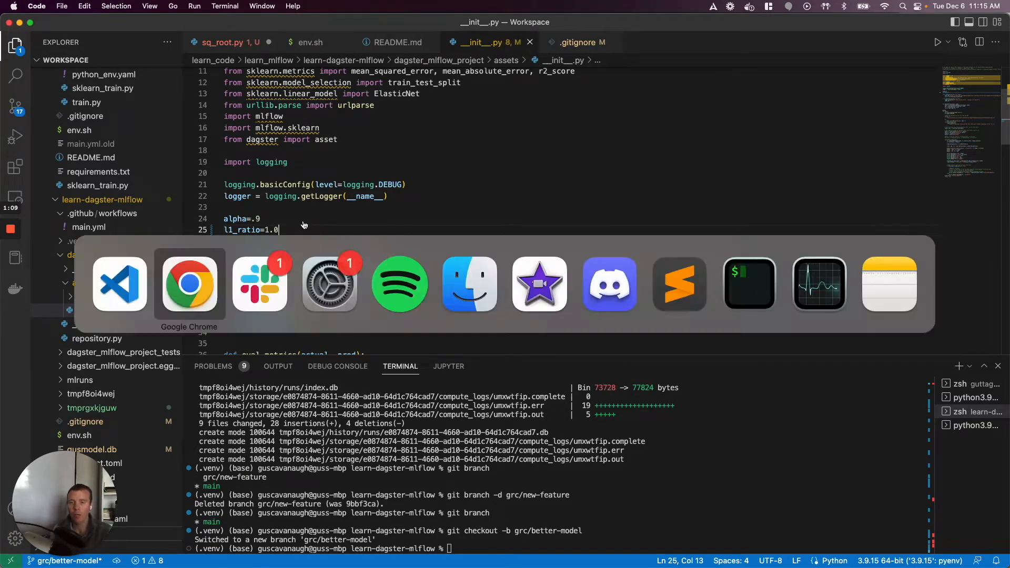
Materialize the run asset of the daily_refresh job to launch a new Dagster run.
{"action": "left_click", "coordinate": [188, 283]}
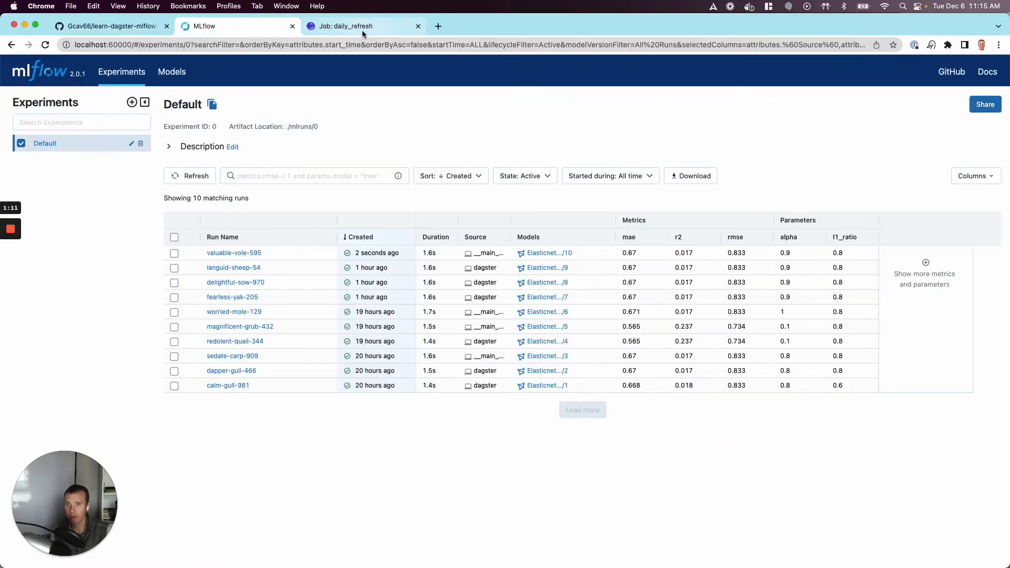
{"action": "left_click", "coordinate": [364, 25]}
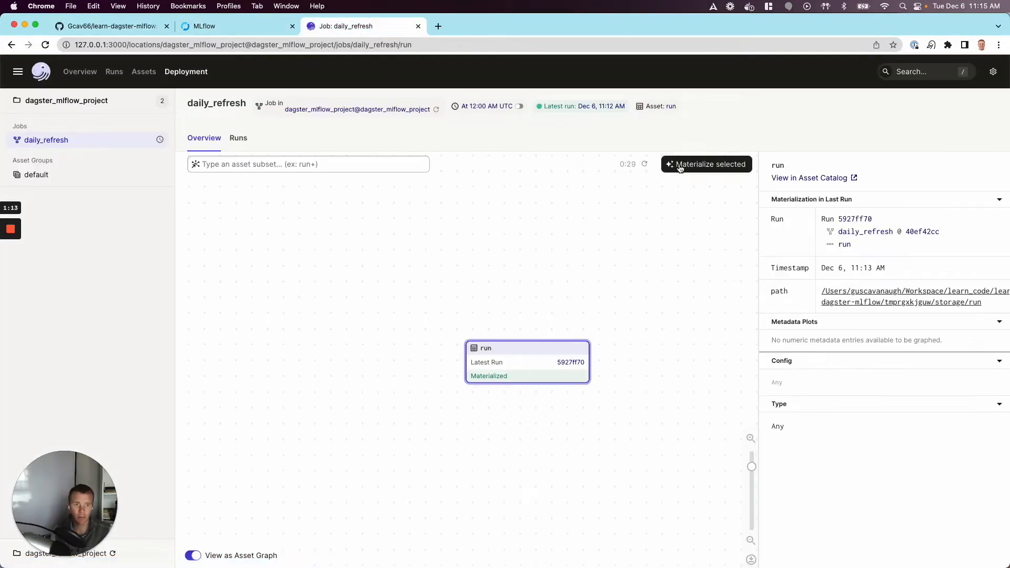
{"action": "left_click", "coordinate": [706, 164]}
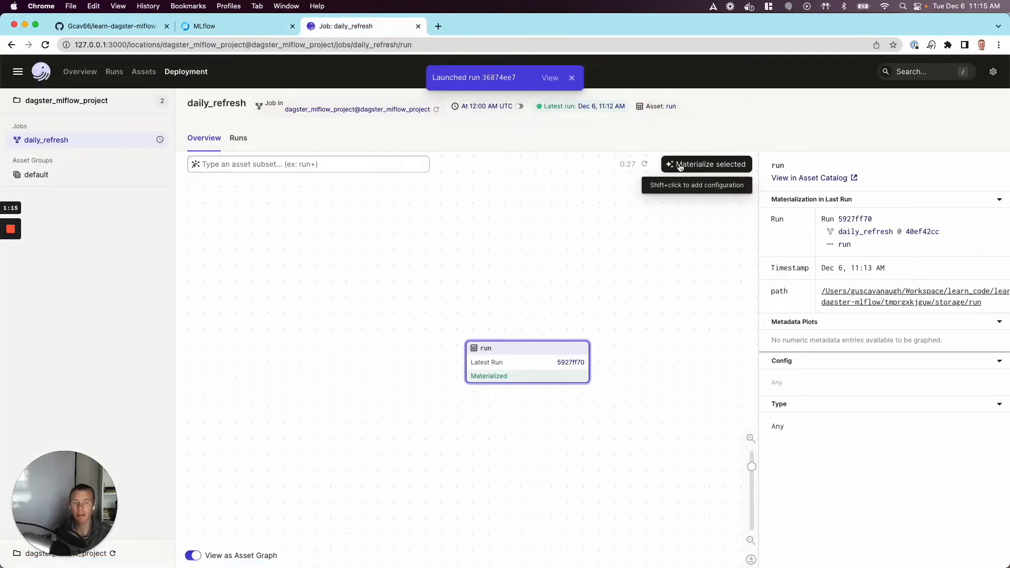
{"action": "left_click", "coordinate": [706, 165]}
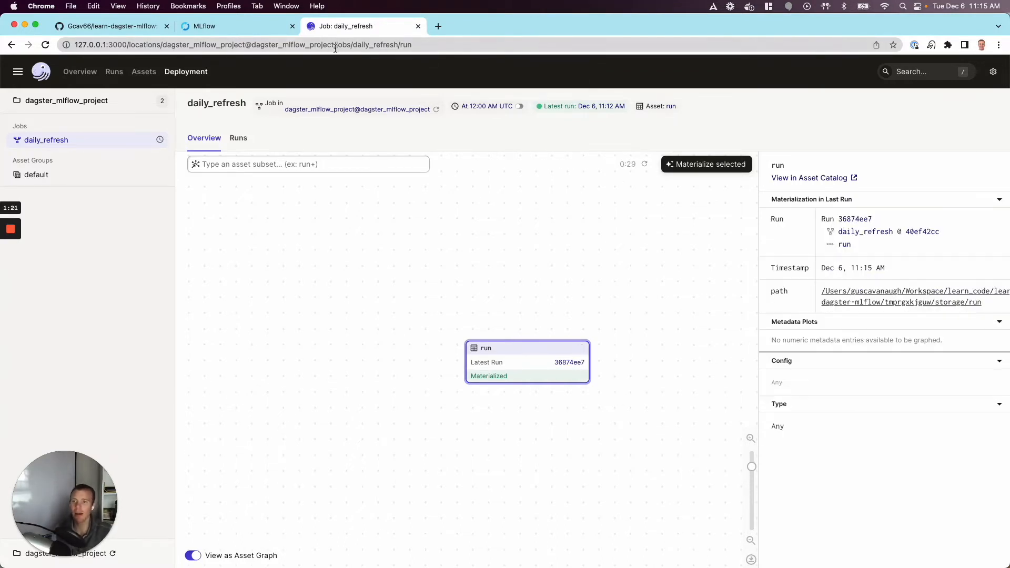
{"action": "mouse_move", "coordinate": [243, 41]}
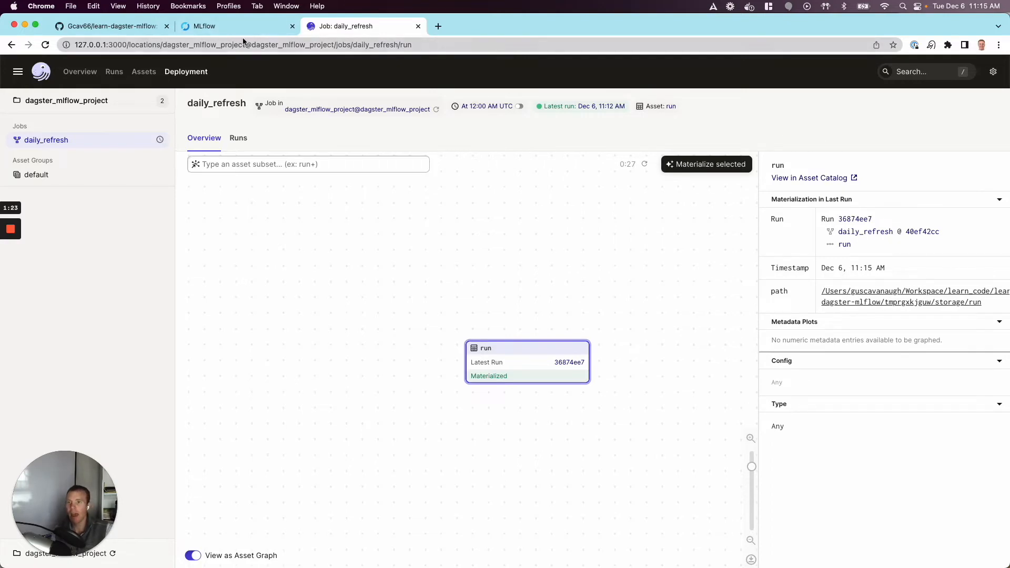
Refresh the MLflow Default experiment to show the new run merciful-sloth-677 with l1_ratio 1.0 and mae 0.672.
{"action": "left_click", "coordinate": [201, 25]}
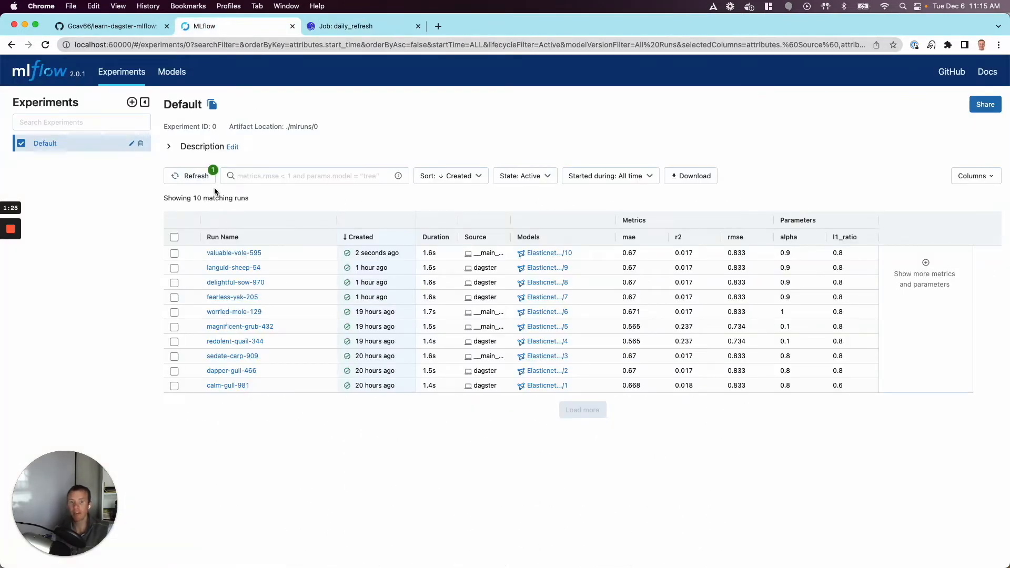
{"action": "left_click", "coordinate": [190, 176]}
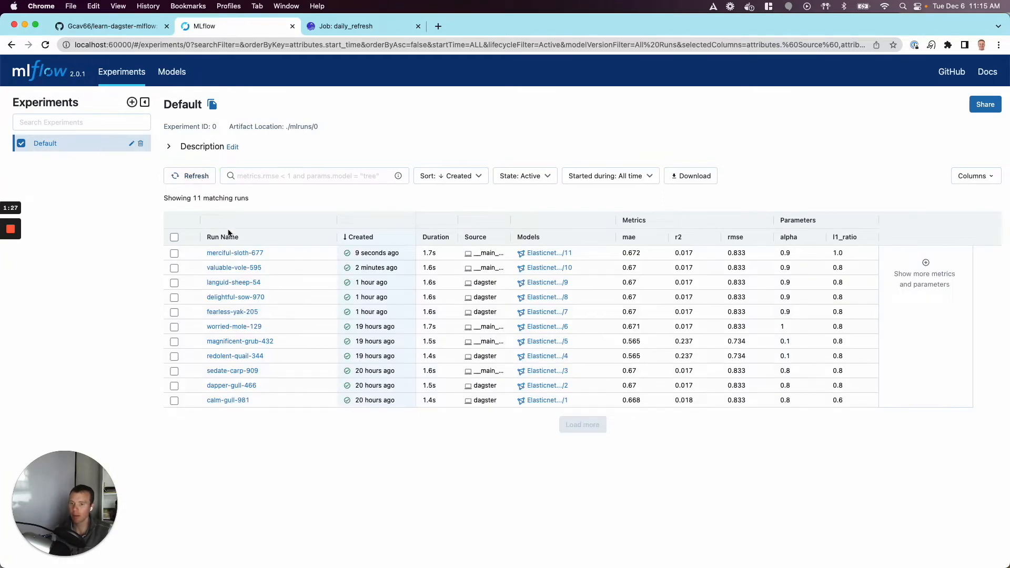
{"action": "mouse_move", "coordinate": [745, 260]}
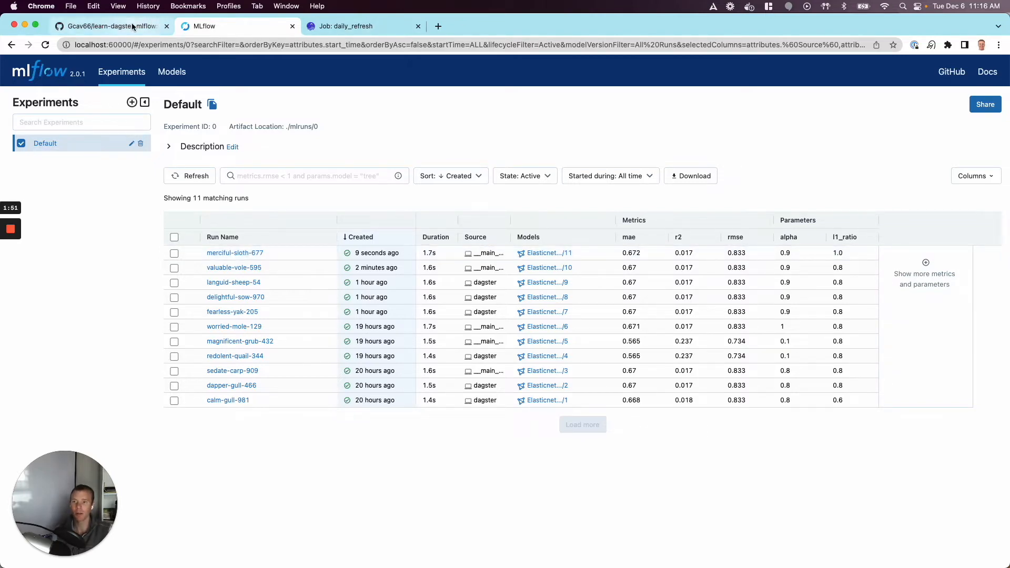
{"action": "left_click", "coordinate": [109, 25]}
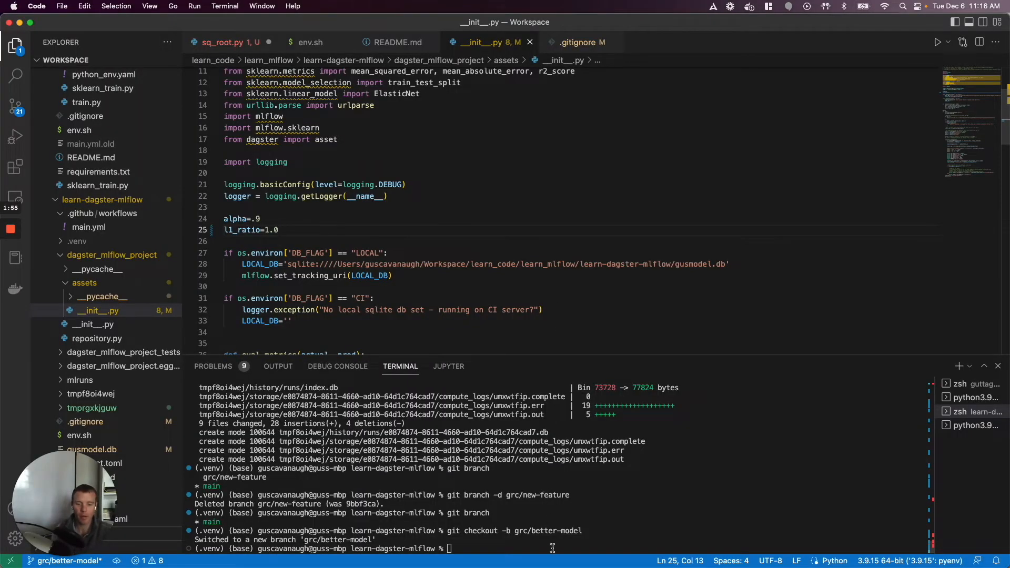
Stage, commit as "better model", and push branch grc/better-model to origin.
{"action": "type", "text": "git add ."}
{"action": "type", "text": "git comm"}
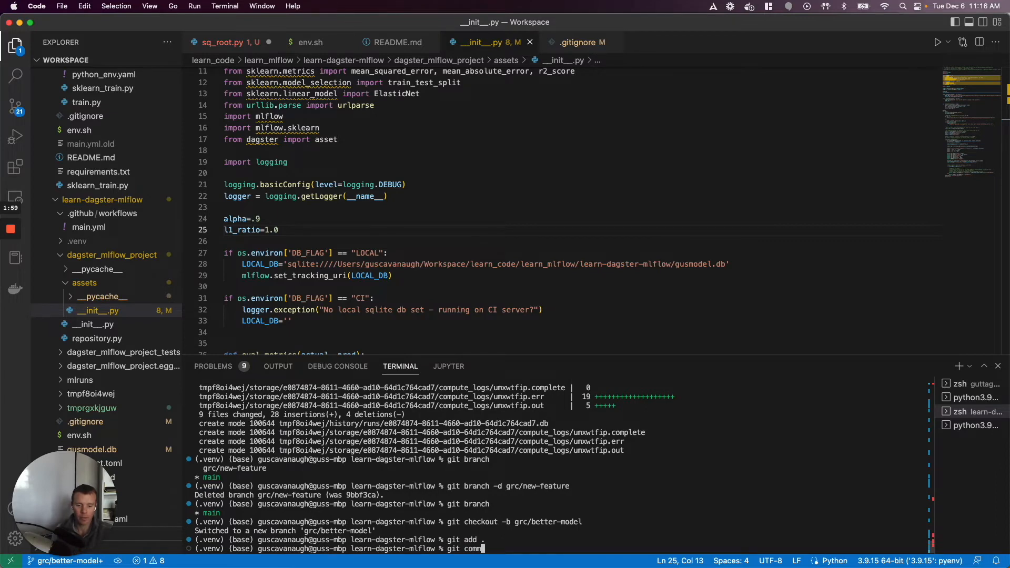
{"action": "type", "text": "it -m \"bett"}
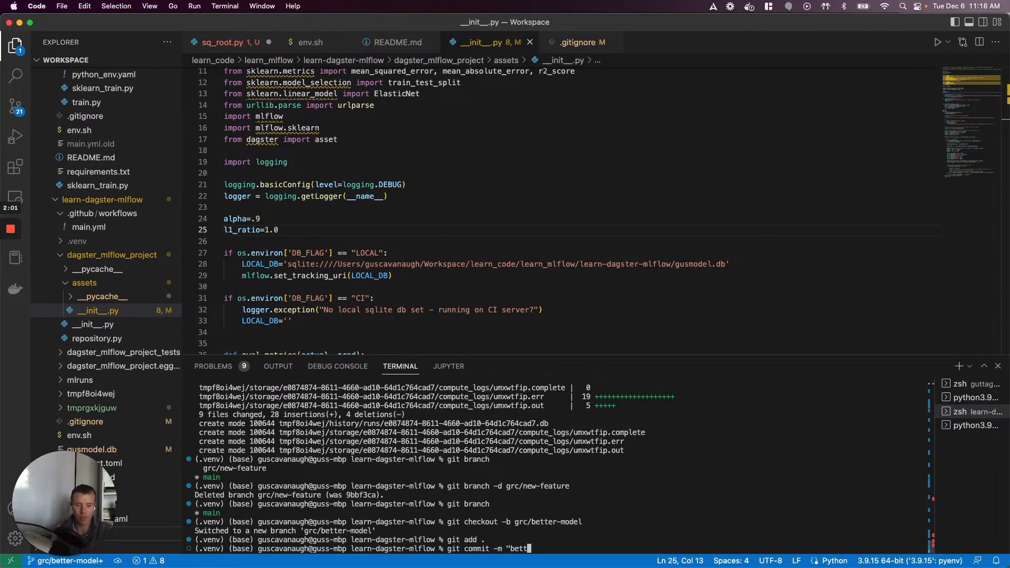
{"action": "key", "text": "Return"}
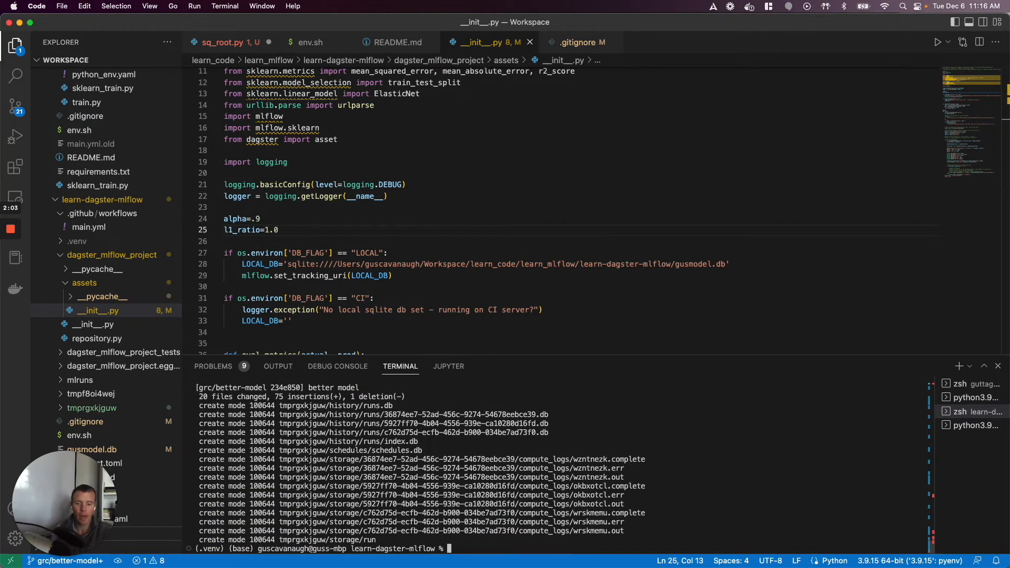
{"action": "type", "text": "git push -u origin"}
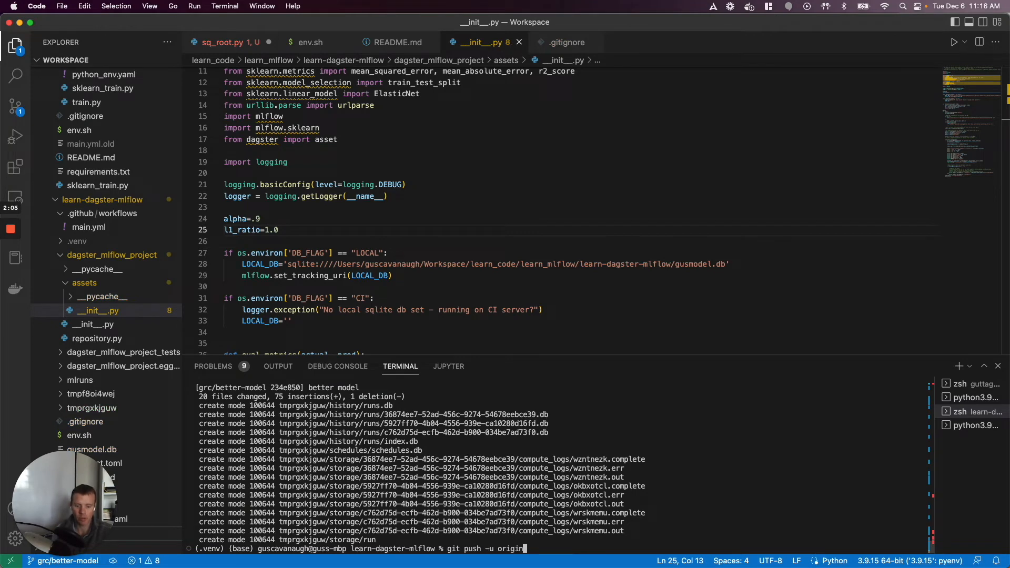
{"action": "type", "text": "grc/bett"}
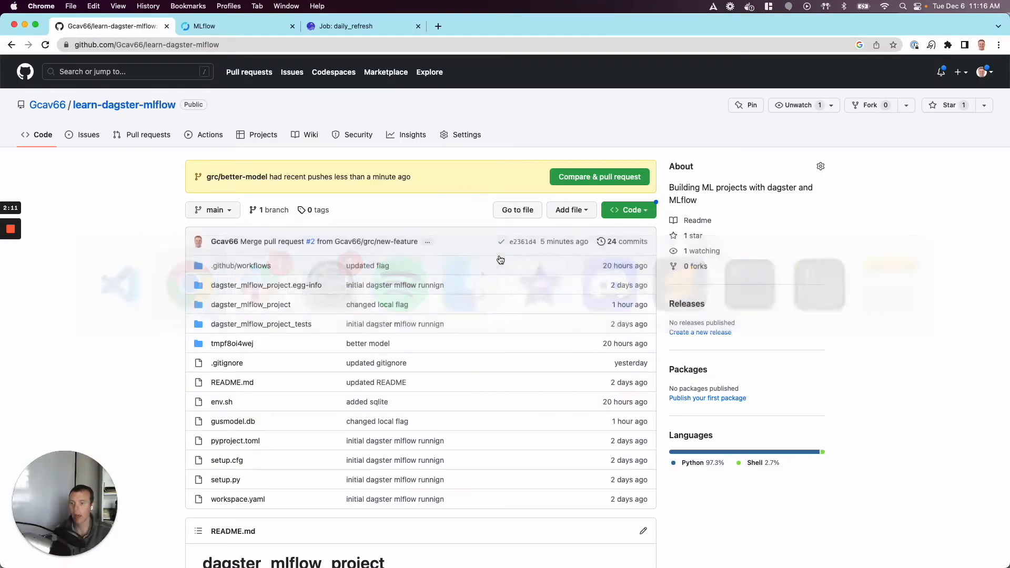
{"action": "mouse_move", "coordinate": [598, 177]}
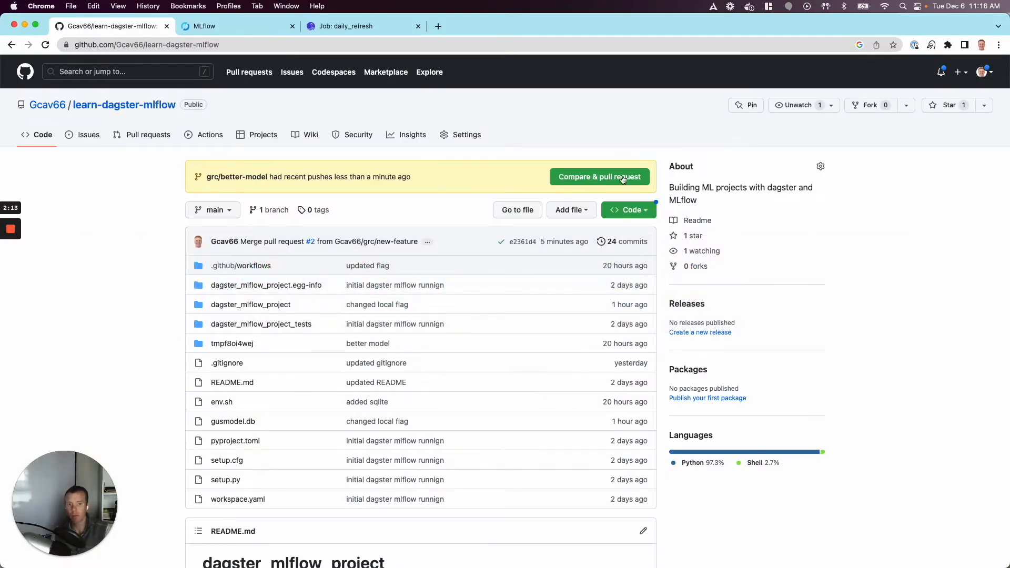
Create pull request "better model" merging grc/better-model into main.
{"action": "left_click", "coordinate": [599, 177]}
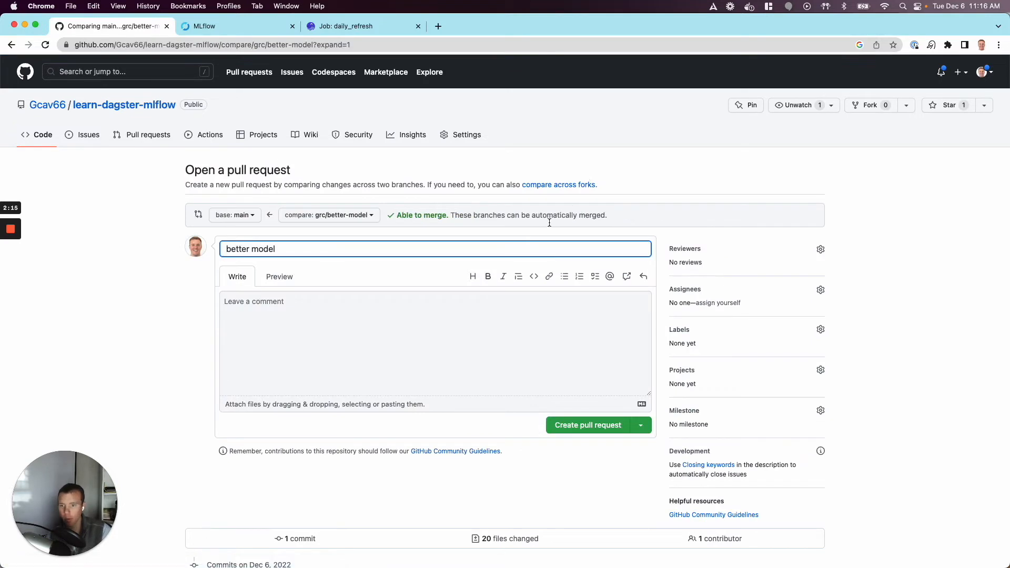
{"action": "left_click", "coordinate": [587, 425]}
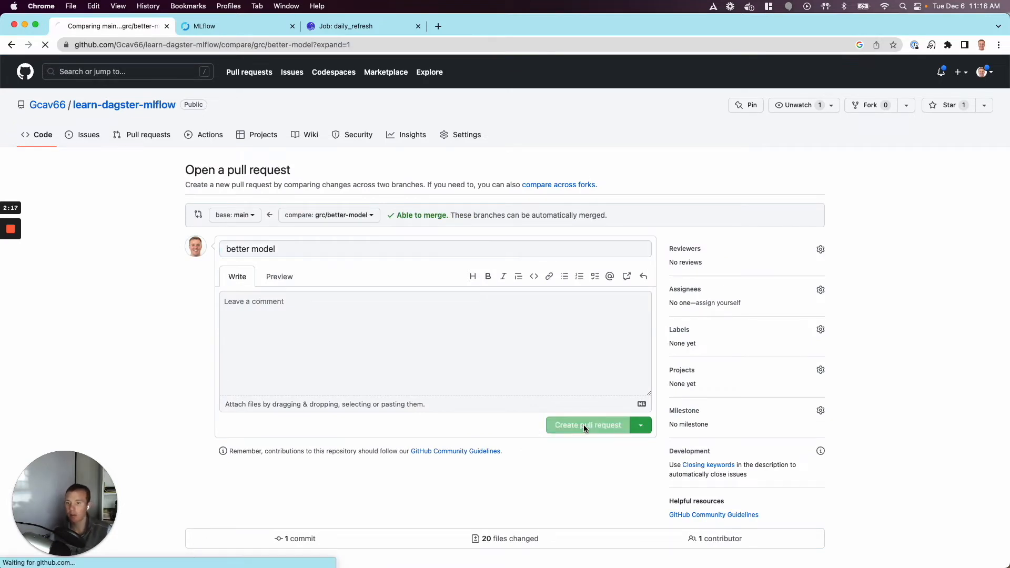
{"action": "left_click", "coordinate": [587, 425]}
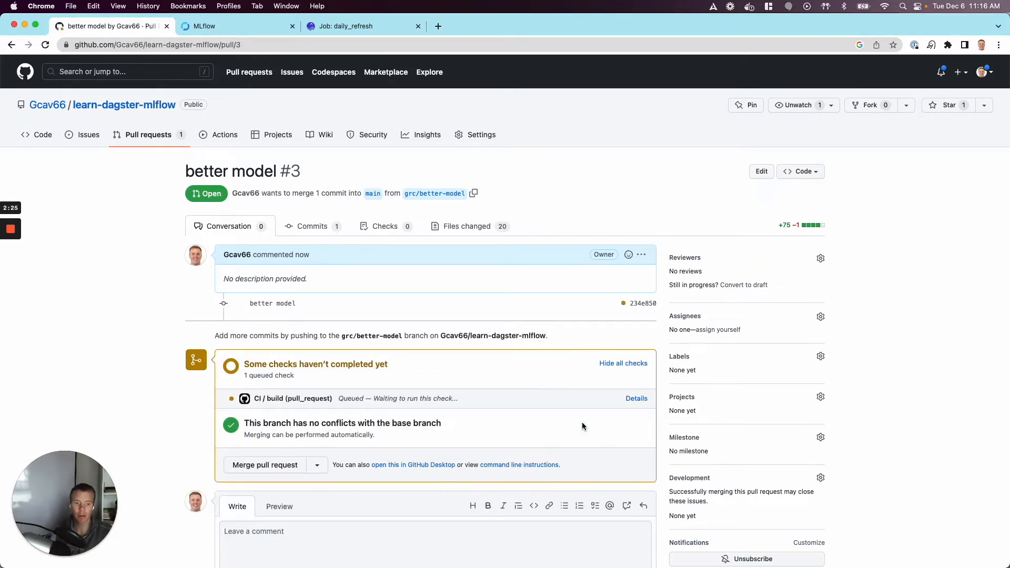
View the details of the CI / build (pull_request) check to see its running log.
{"action": "scroll", "scroll_direction": "down", "scroll_amount": 3}
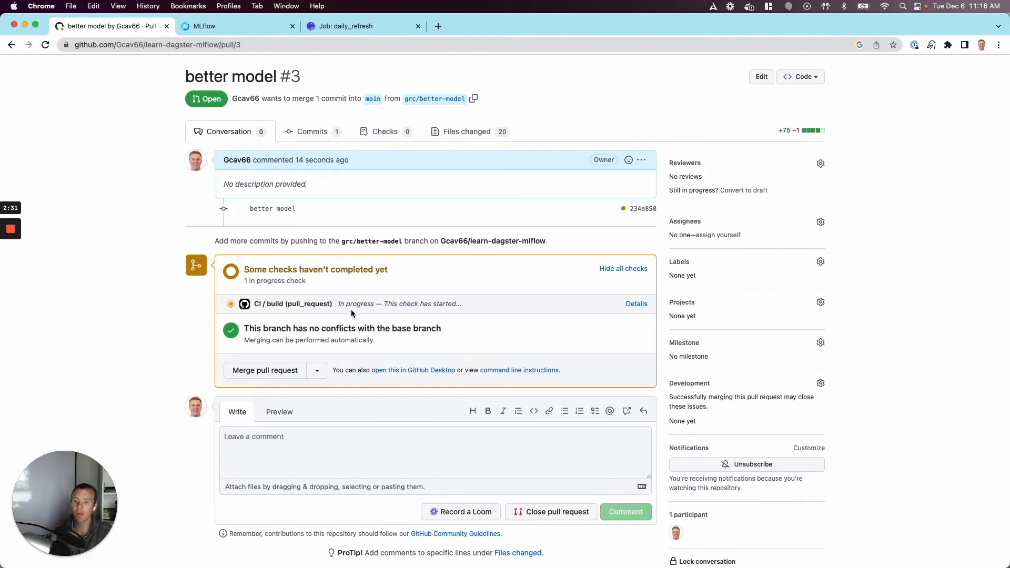
{"action": "mouse_move", "coordinate": [371, 303]}
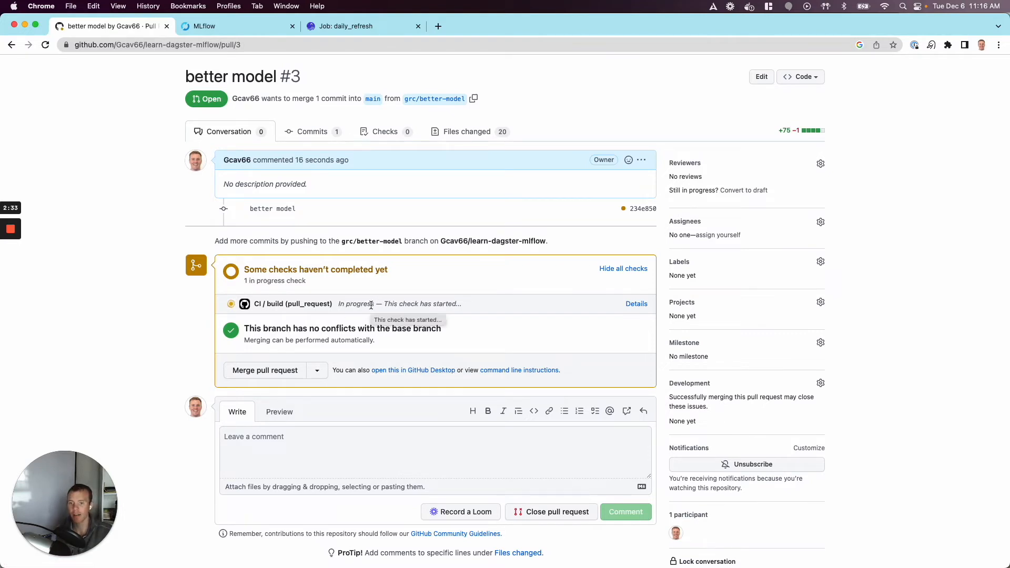
{"action": "scroll", "scroll_direction": "up", "scroll_amount": 3}
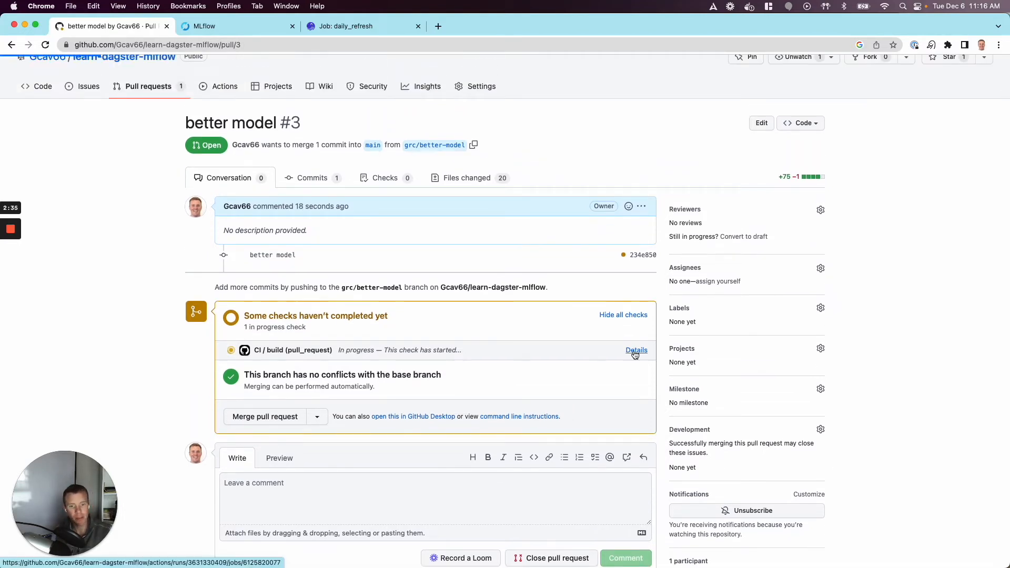
{"action": "left_click", "coordinate": [636, 349]}
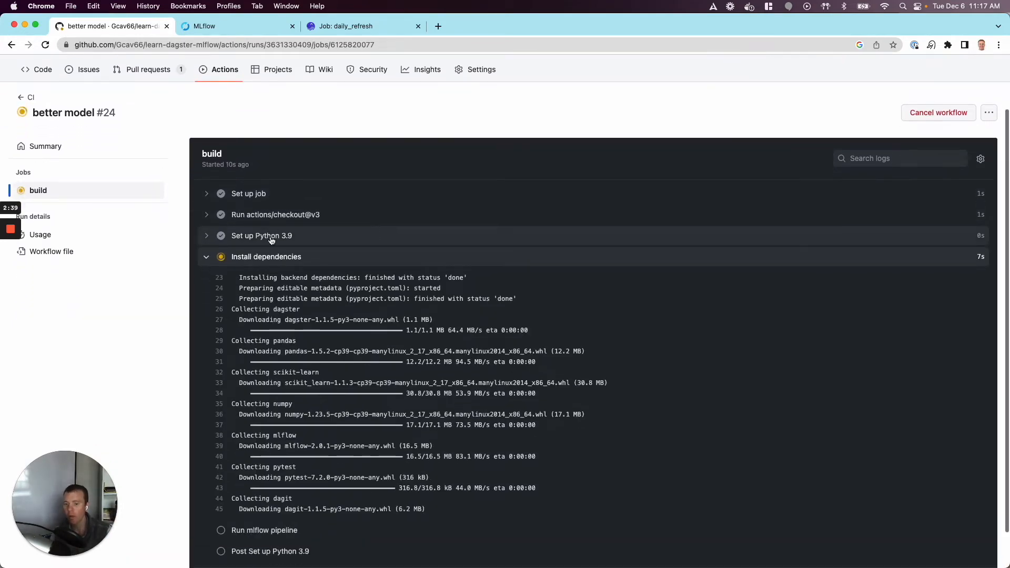
View the run's workflow file main.yml and highlight the Run mlflow pipeline step.
{"action": "scroll", "scroll_direction": "down", "scroll_amount": 3}
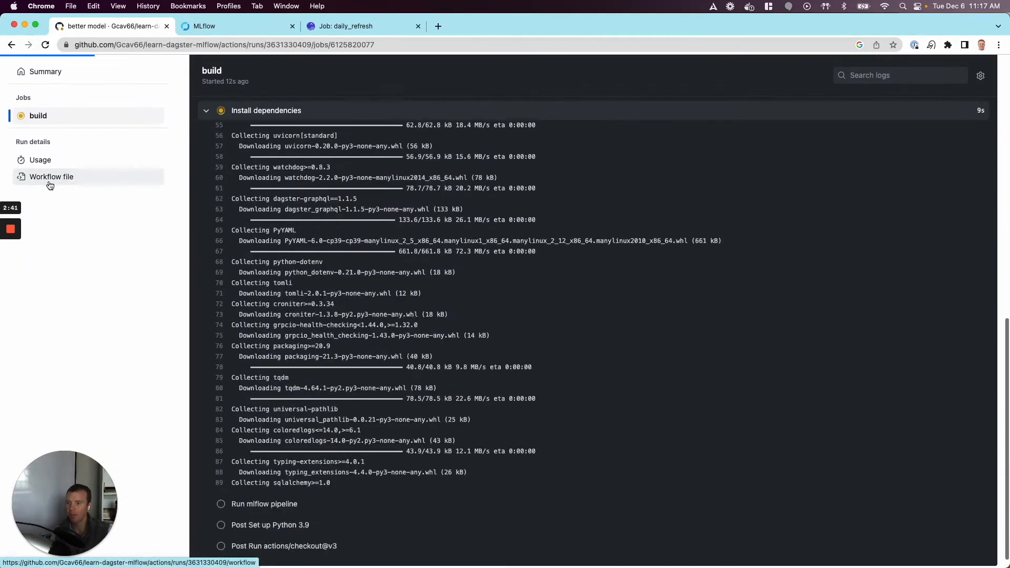
{"action": "left_click", "coordinate": [52, 177]}
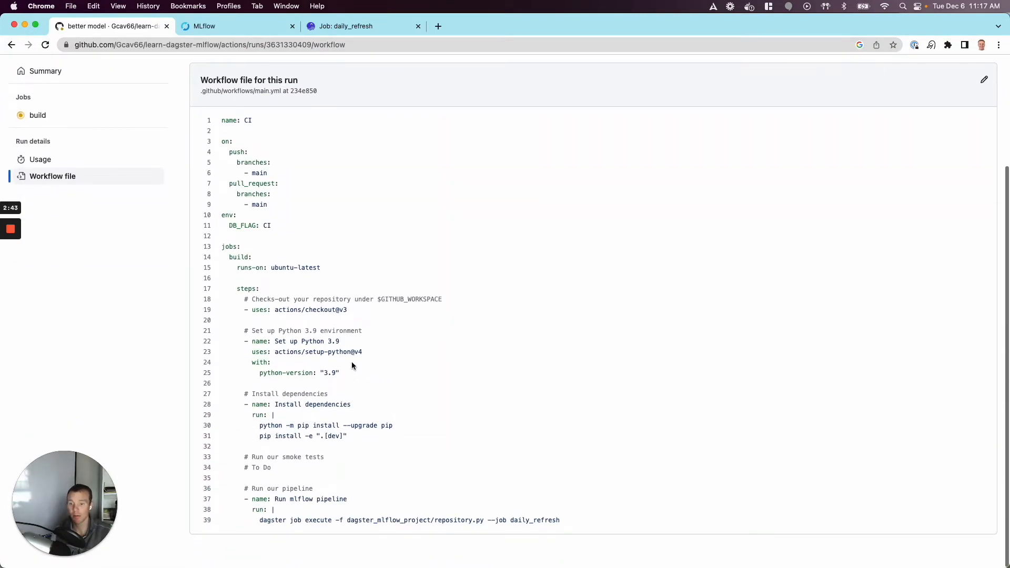
{"action": "double_click", "coordinate": [309, 310]}
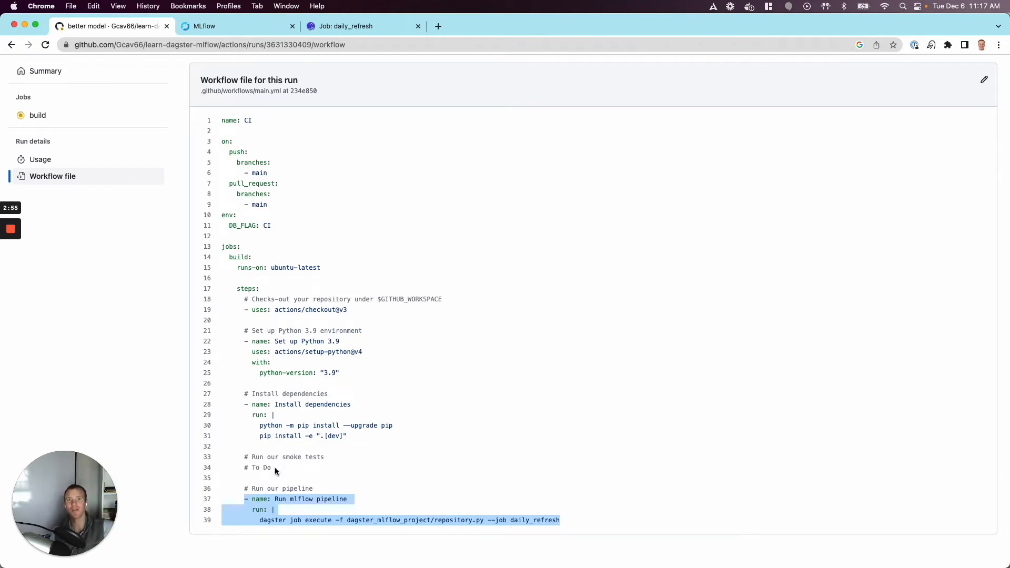
{"action": "mouse_move", "coordinate": [338, 471]}
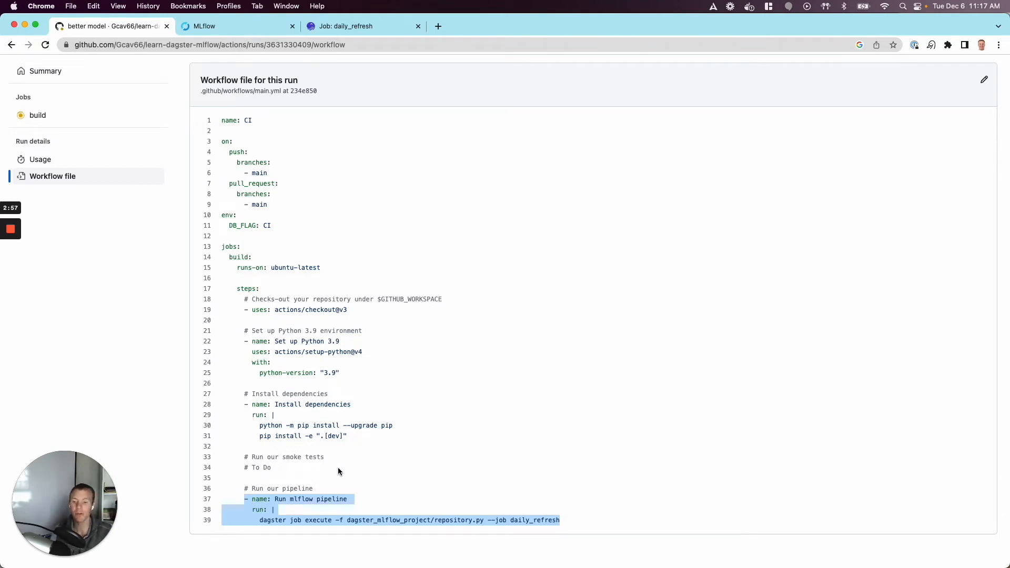
{"action": "mouse_move", "coordinate": [476, 516]}
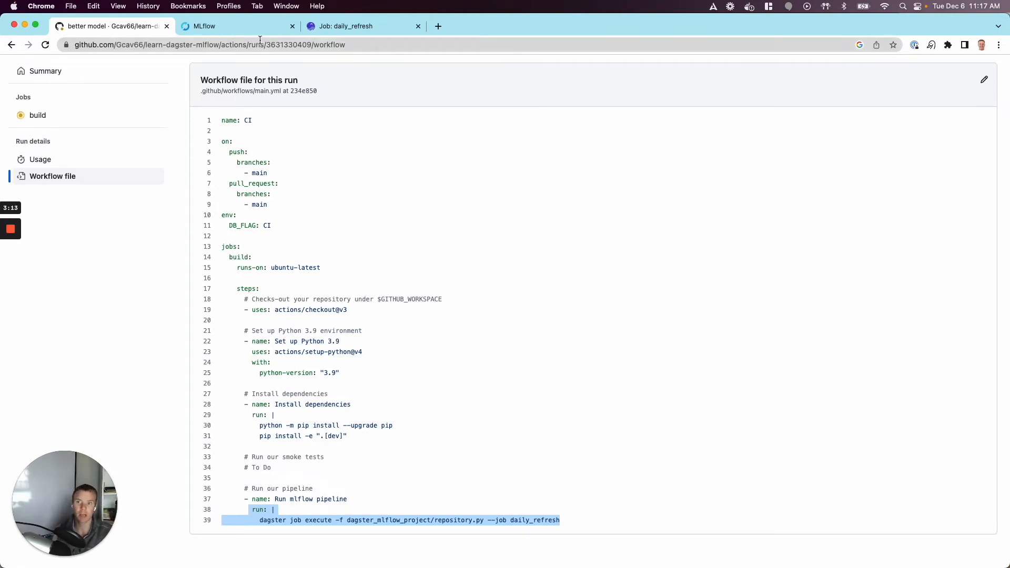
{"action": "left_click", "coordinate": [238, 25]}
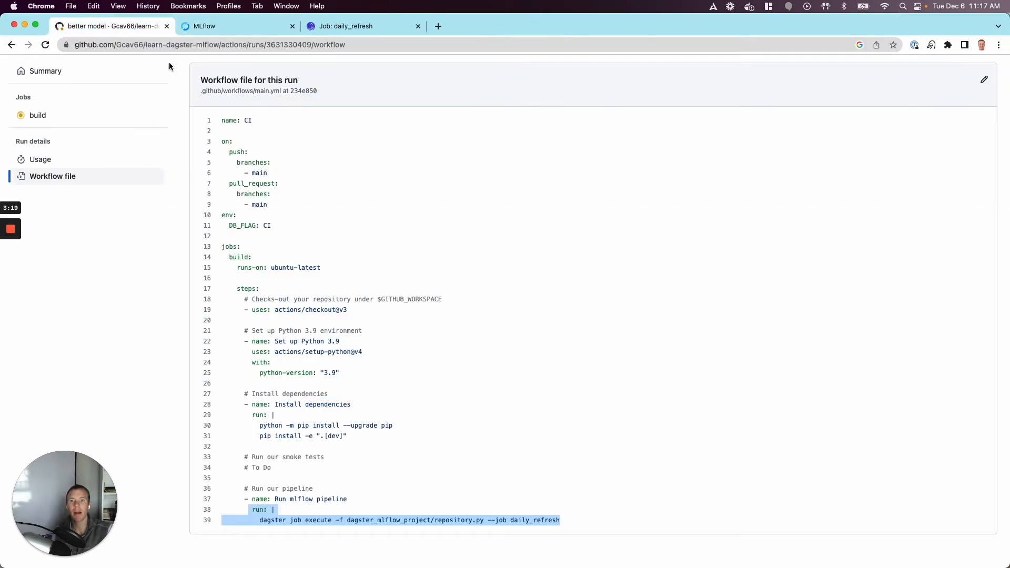
{"action": "mouse_move", "coordinate": [193, 84]}
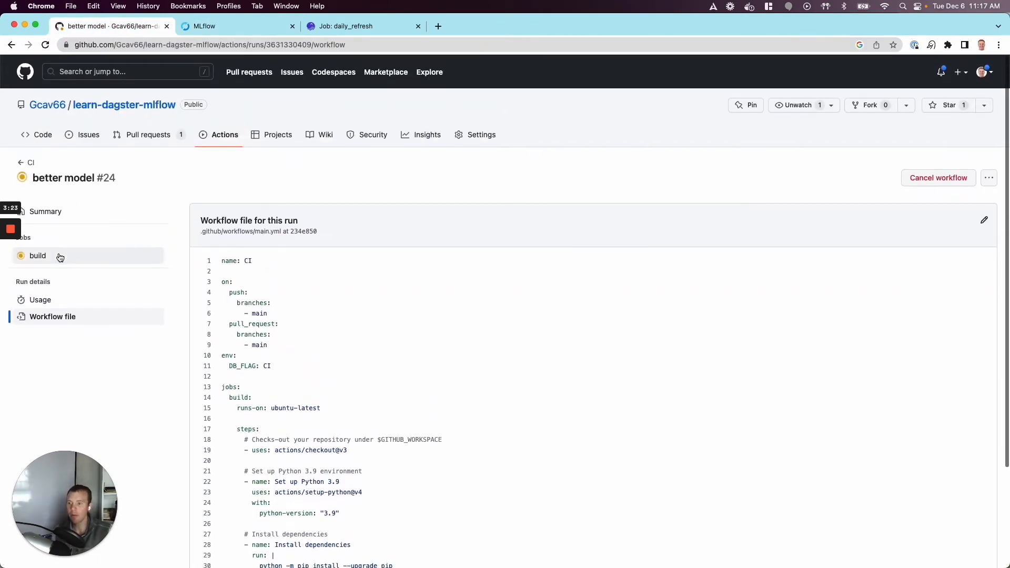
{"action": "mouse_move", "coordinate": [37, 256]}
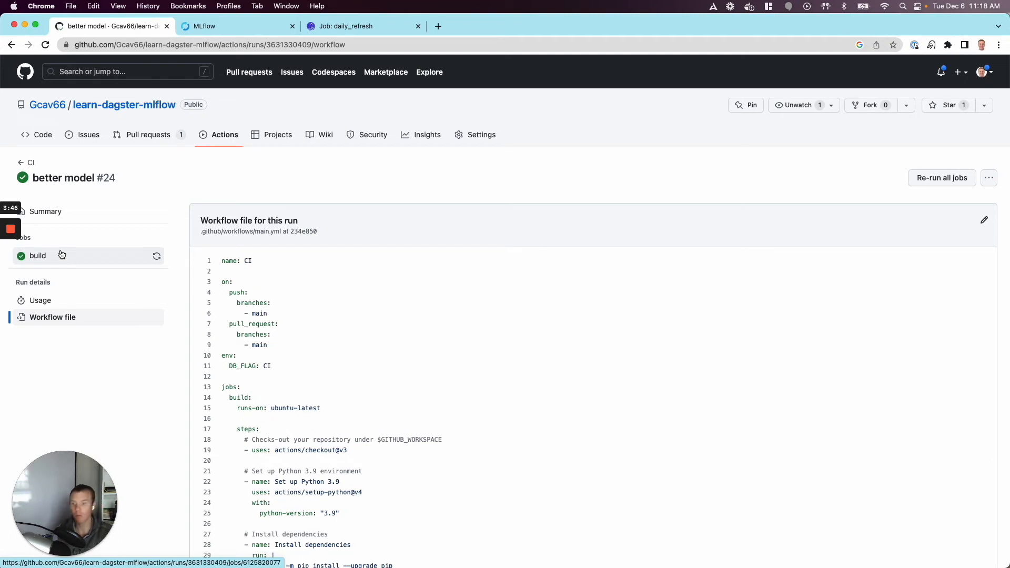
Review the succeeded build job's Run mlflow pipeline log showing daily_refresh completing.
{"action": "left_click", "coordinate": [38, 256]}
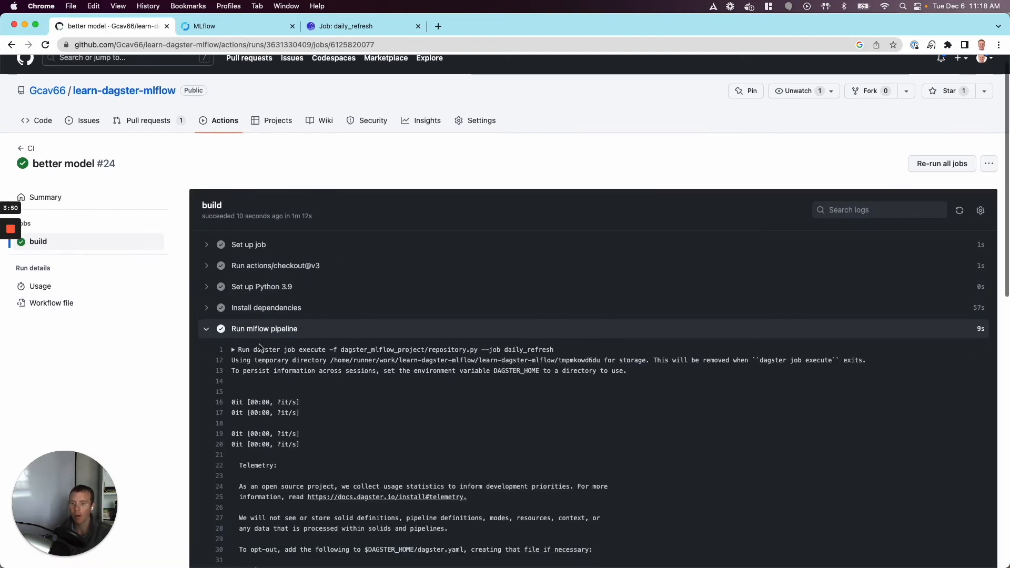
{"action": "scroll", "scroll_direction": "down", "scroll_amount": 3}
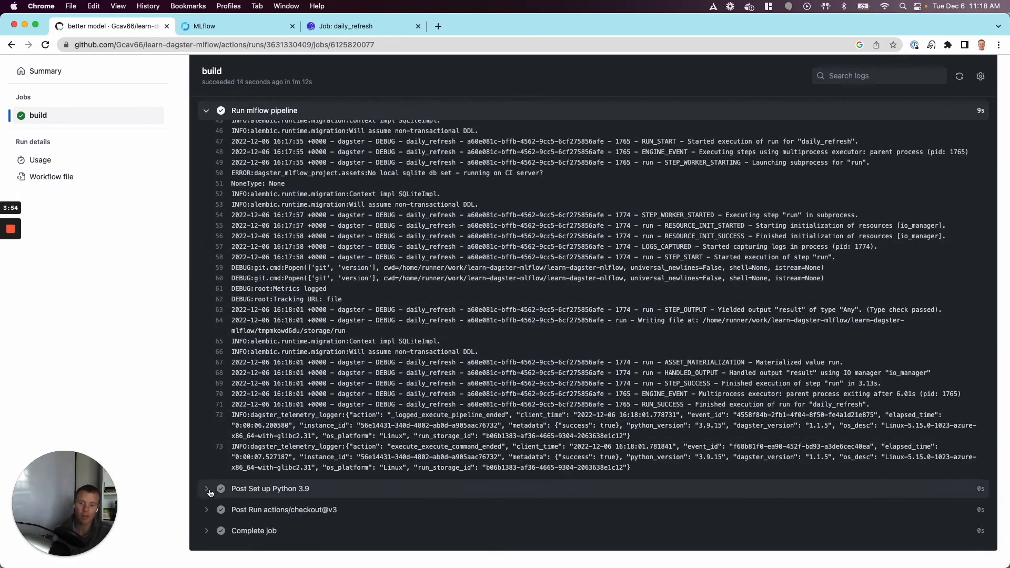
{"action": "scroll", "scroll_direction": "up", "scroll_amount": 3}
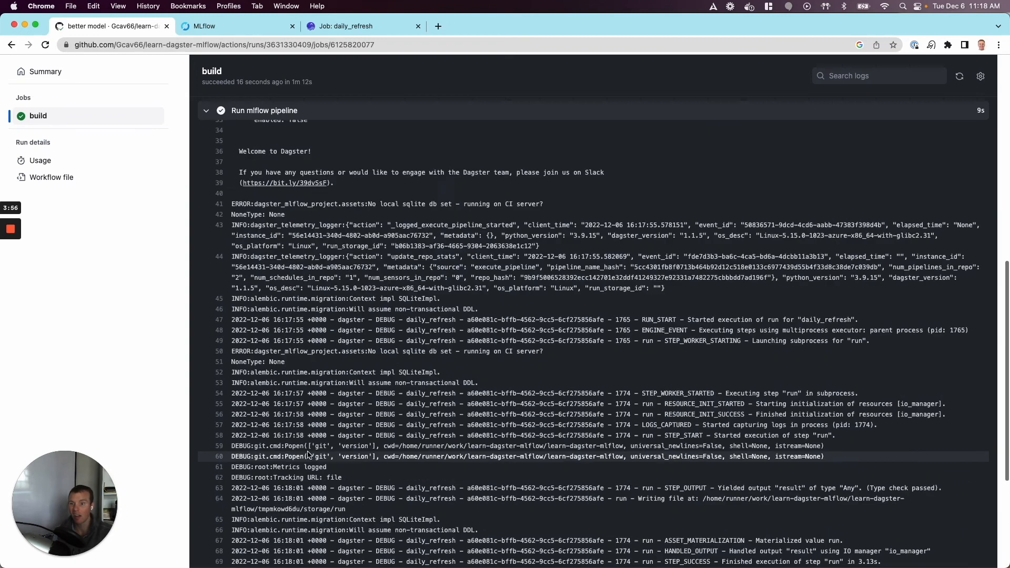
{"action": "scroll", "scroll_direction": "up", "scroll_amount": 3}
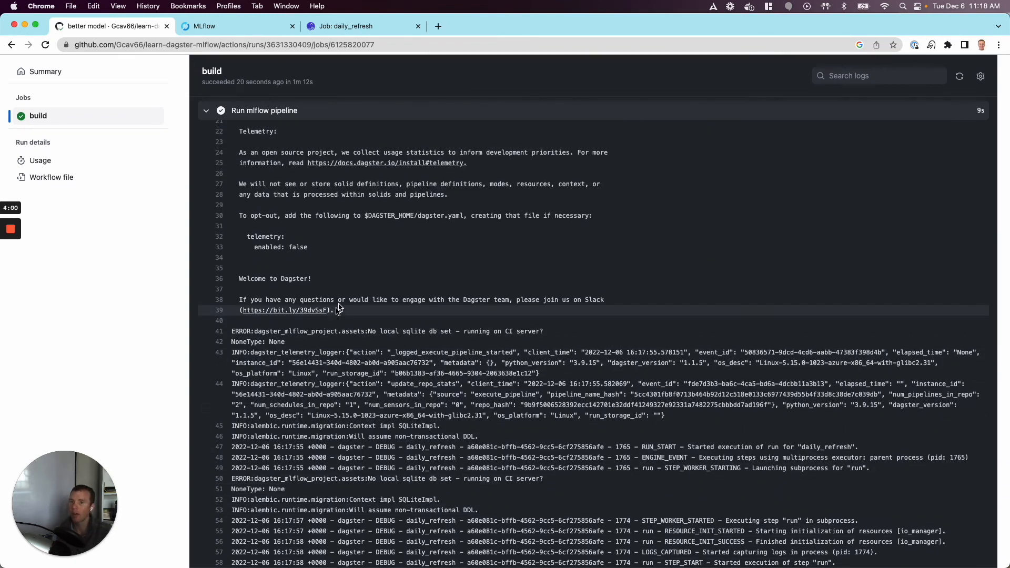
{"action": "scroll", "scroll_direction": "up", "scroll_amount": 3}
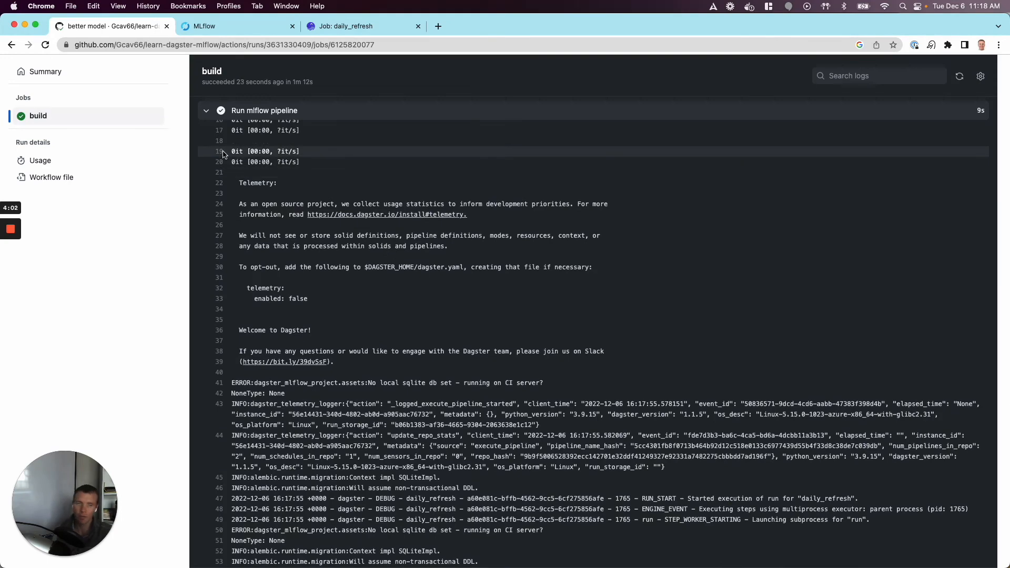
{"action": "scroll", "scroll_direction": "up", "scroll_amount": 3}
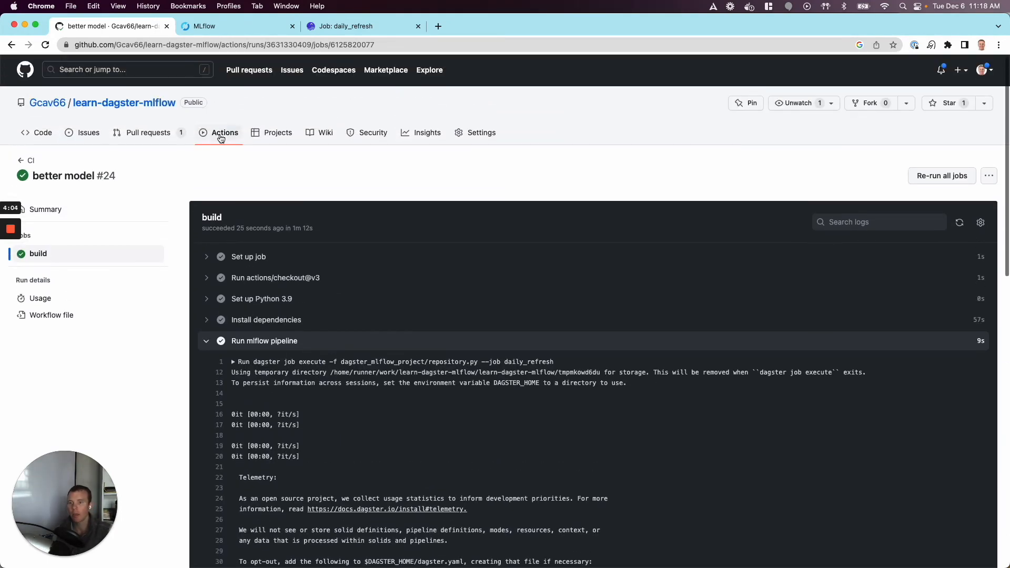
Merge pull request #3 "better model" into main and confirm the merge.
{"action": "left_click", "coordinate": [147, 133]}
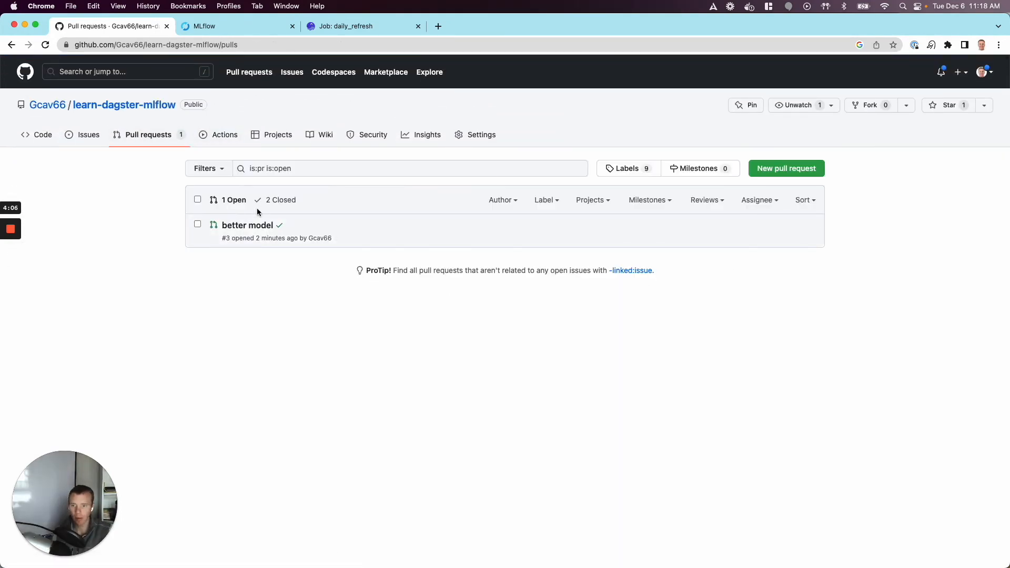
{"action": "left_click", "coordinate": [247, 225]}
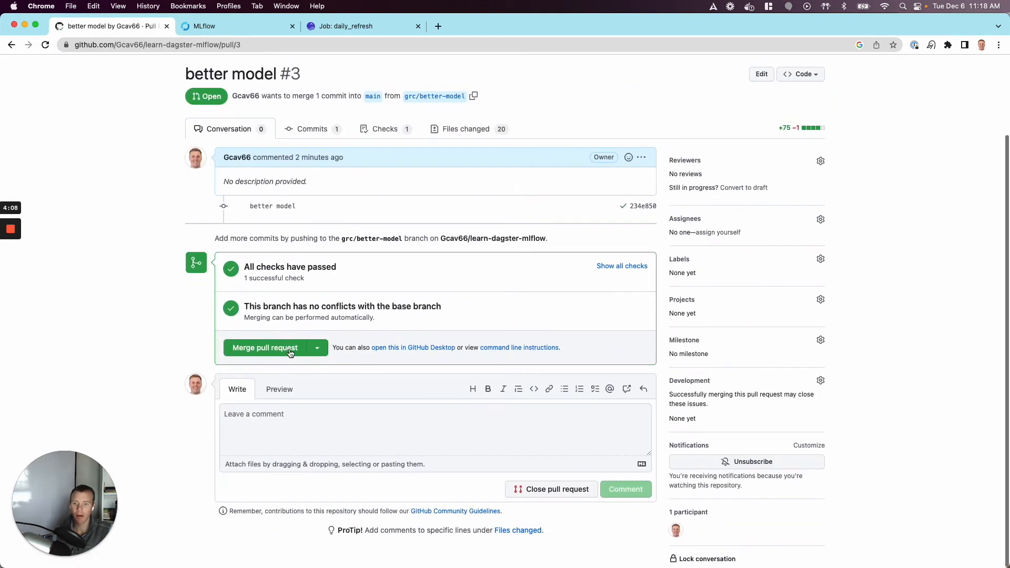
{"action": "left_click", "coordinate": [263, 348]}
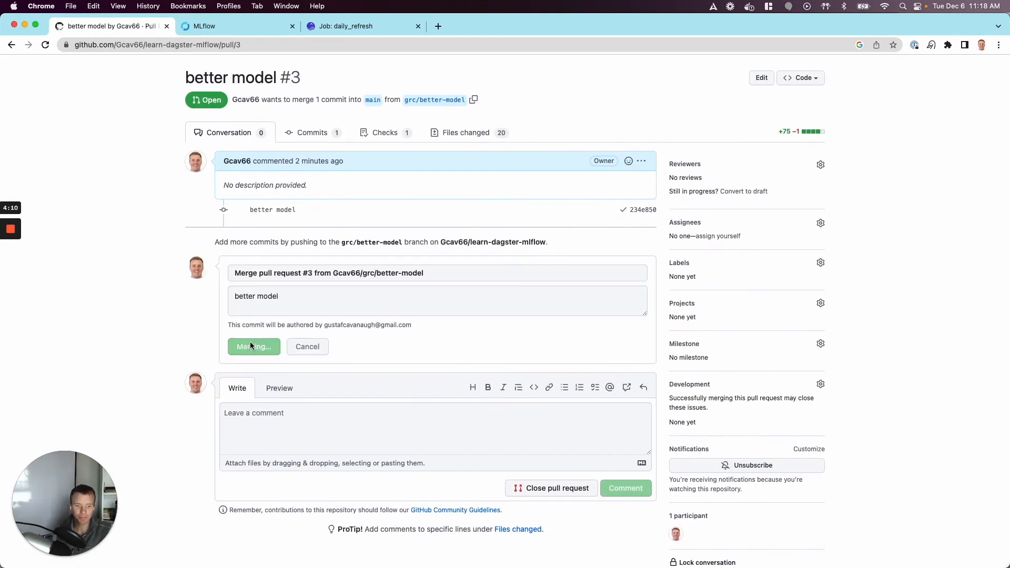
{"action": "left_click", "coordinate": [254, 347]}
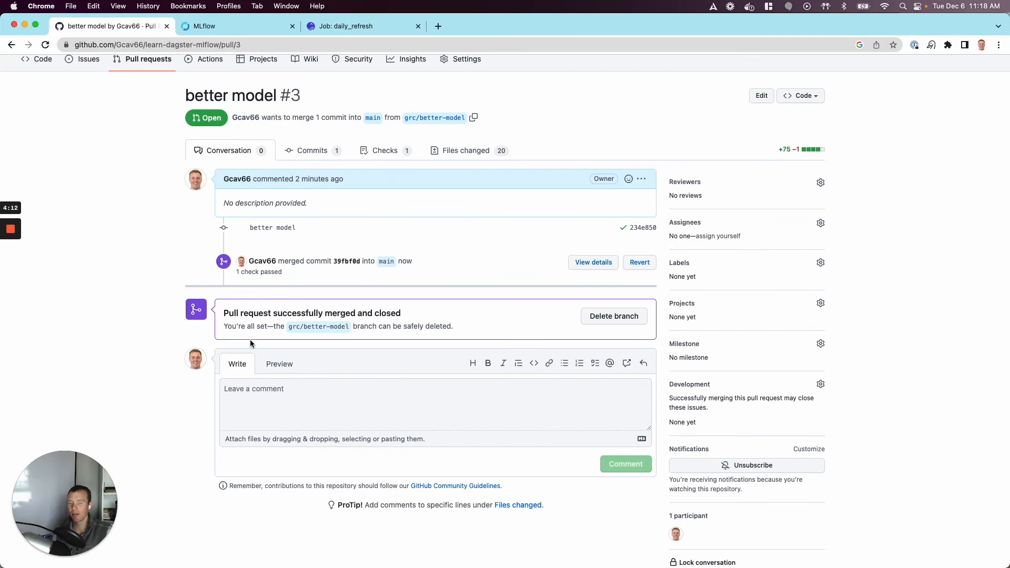